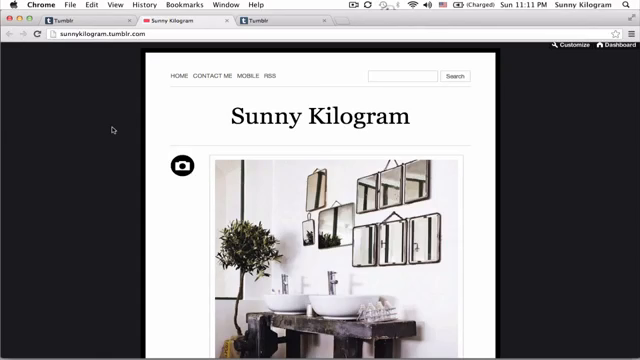
{"action": "mouse_move", "coordinate": [543, 85]}
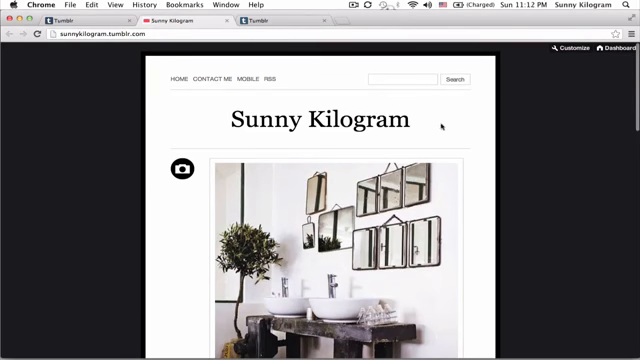
Upload sk.gif through the static file uploader to get its hosted URL.
{"action": "double_click", "coordinate": [321, 120]}
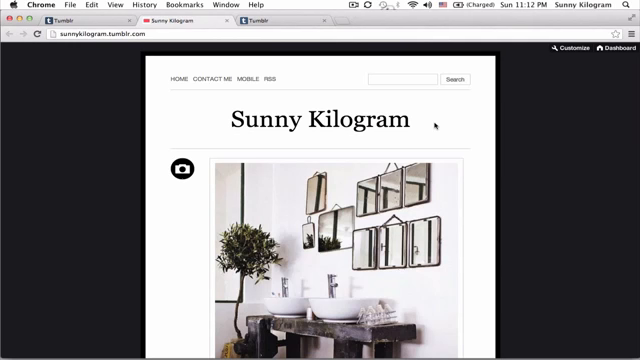
{"action": "mouse_move", "coordinate": [78, 151]}
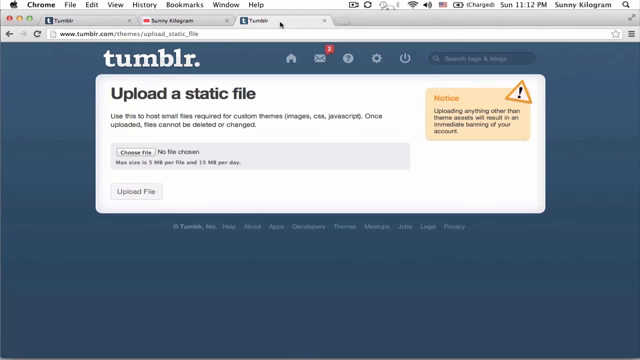
{"action": "mouse_move", "coordinate": [291, 99]}
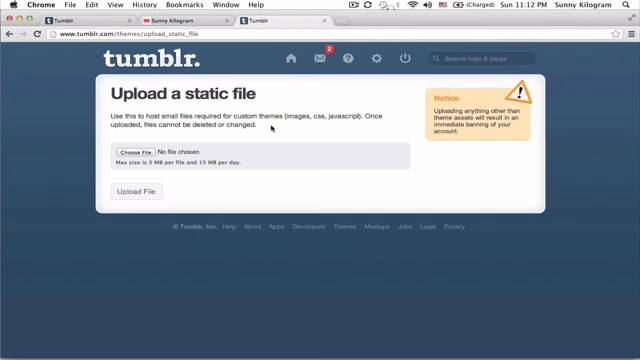
{"action": "left_click", "coordinate": [137, 155]}
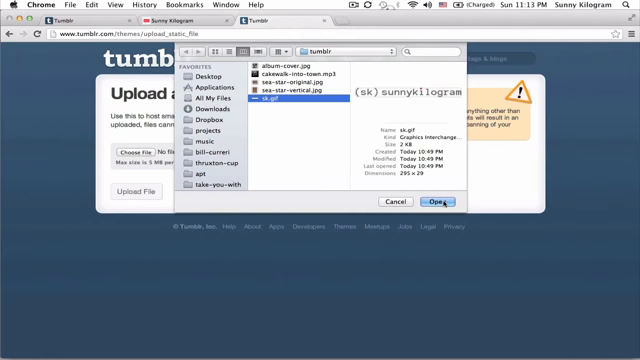
{"action": "left_click", "coordinate": [429, 201]}
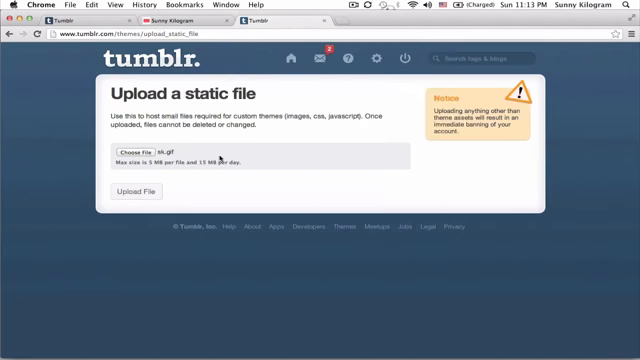
{"action": "left_click", "coordinate": [130, 191]}
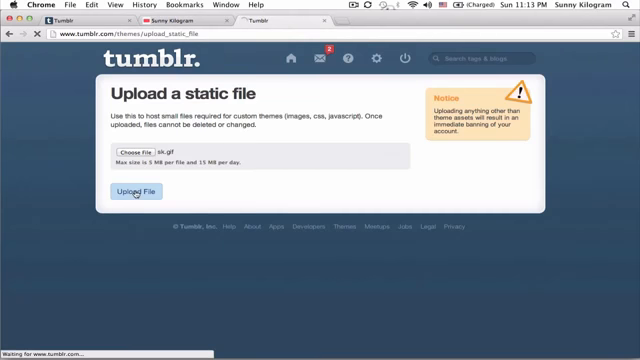
{"action": "left_click", "coordinate": [132, 191]}
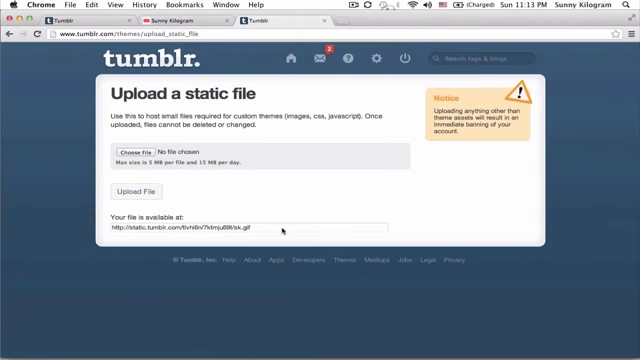
Select the hosted sk.gif URL and open it in a new tab.
{"action": "triple_click", "coordinate": [185, 232]}
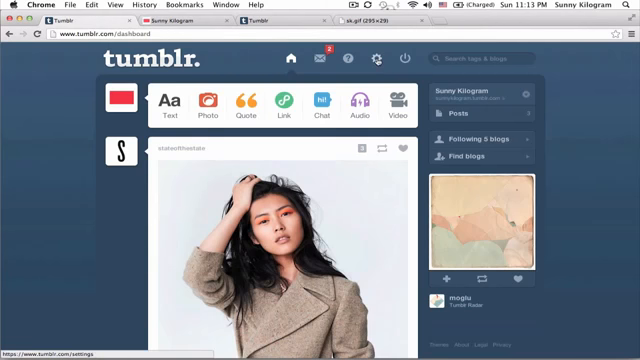
Open the Sunny Kilogram blog's settings from the account gear menu.
{"action": "left_click", "coordinate": [375, 57]}
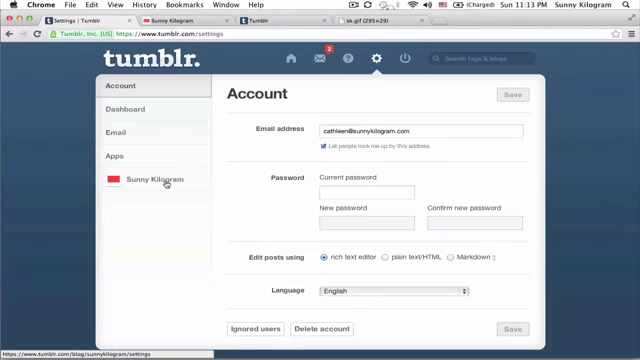
{"action": "left_click", "coordinate": [140, 180]}
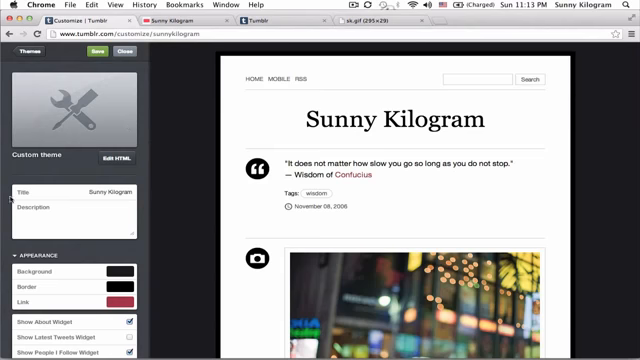
{"action": "mouse_move", "coordinate": [338, 211]}
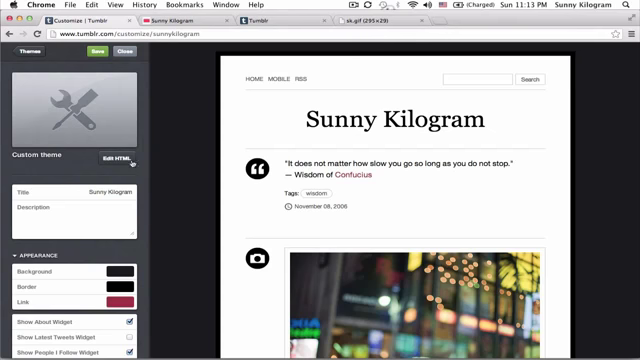
In Edit HTML, find the header '<a href=' title link markup.
{"action": "left_click", "coordinate": [113, 158]}
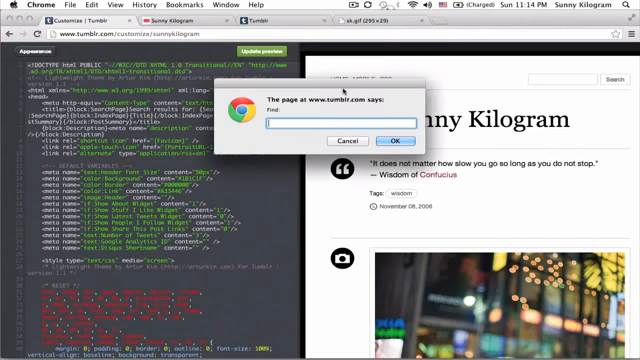
{"action": "type", "text": "a"}
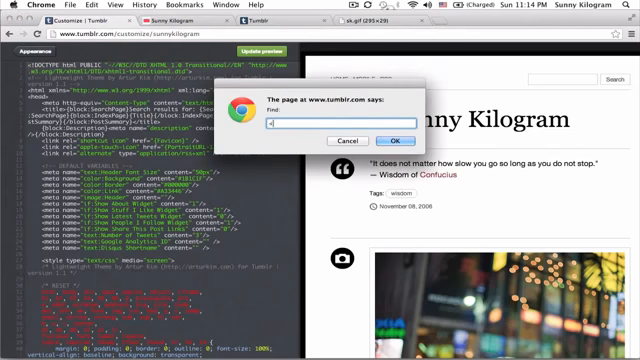
{"action": "type", "text": "<a href=\"/\">{title"}
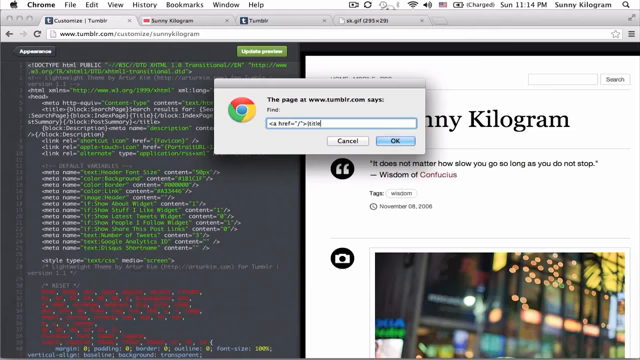
{"action": "type", "text": "</a>{/block:IfNotHeaderImage"}
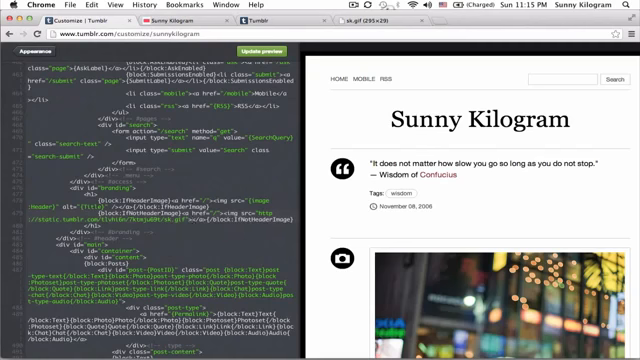
Update the preview showing the sk header image and save the theme.
{"action": "left_click", "coordinate": [274, 52]}
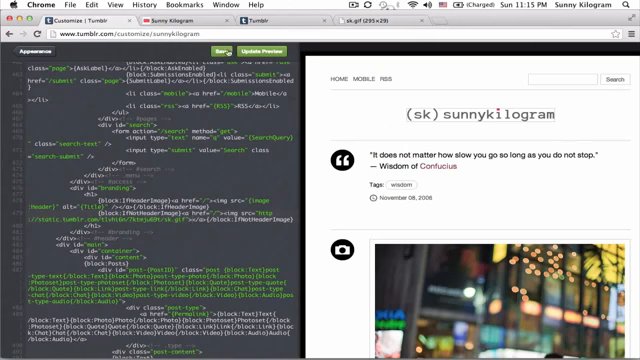
{"action": "left_click", "coordinate": [222, 48]}
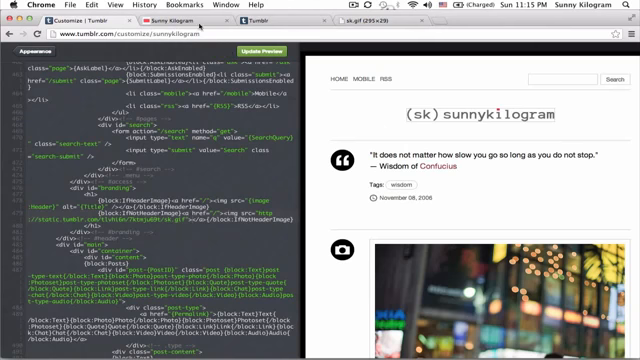